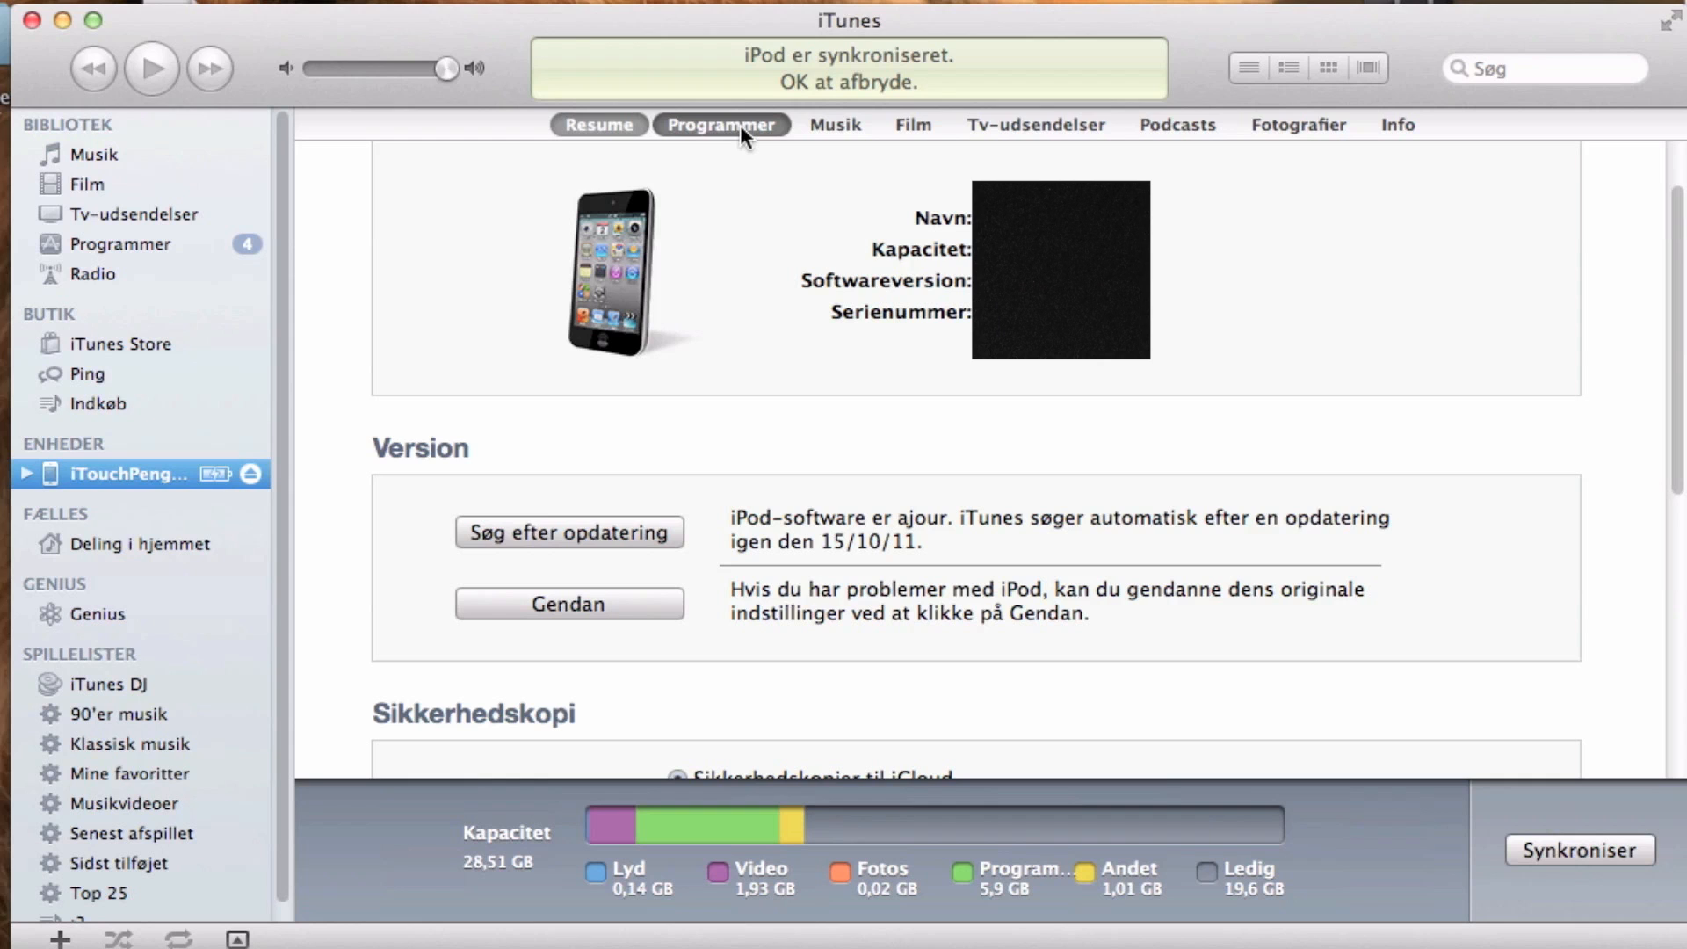
Show the iPod touch's Programmer list of apps with their sync checkboxes
left_click(720, 123)
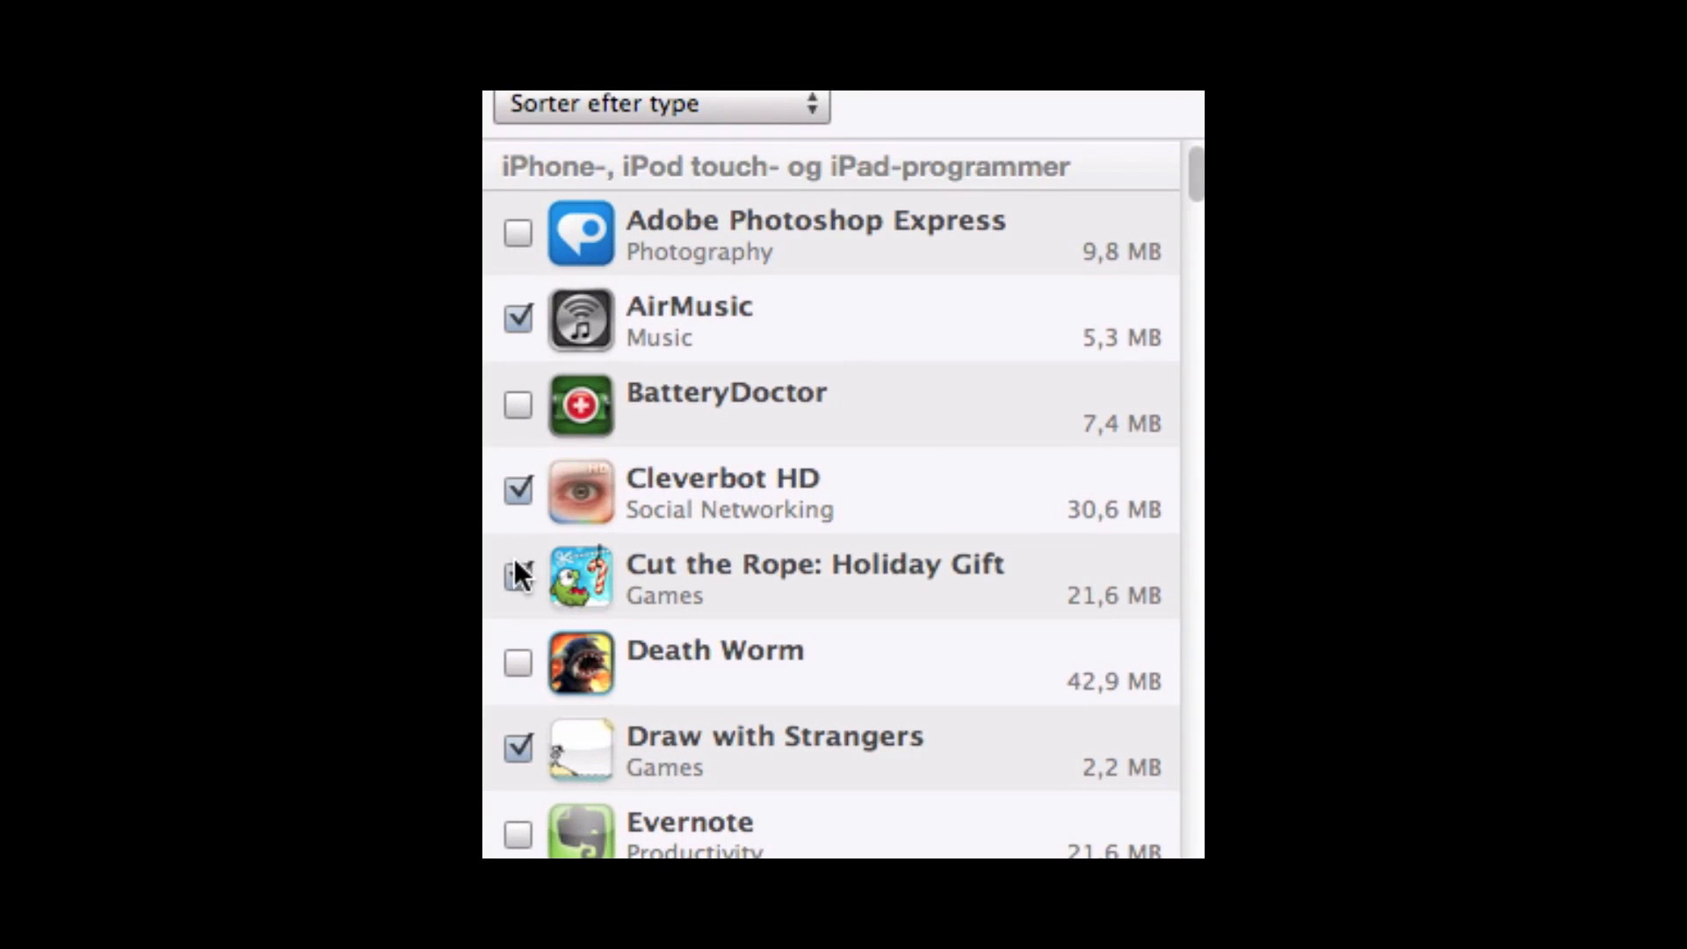
Untick Cut the Rope: Holiday Gift from syncing, then return to the Musik library
left_click(815, 578)
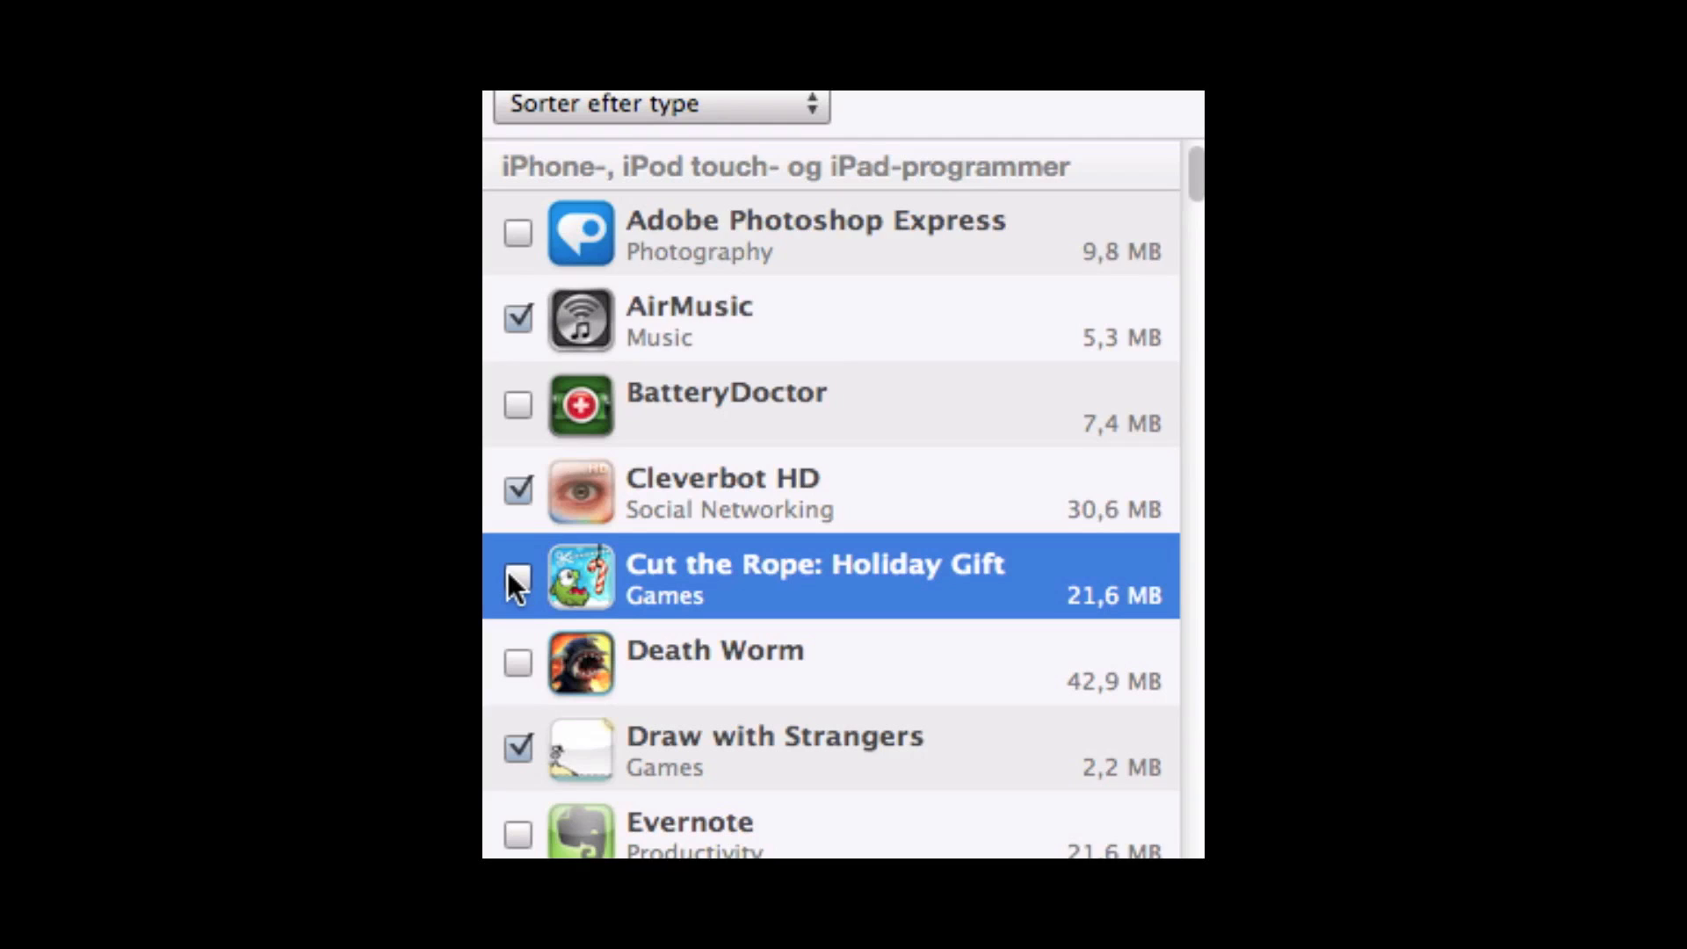
scroll("down", 3)
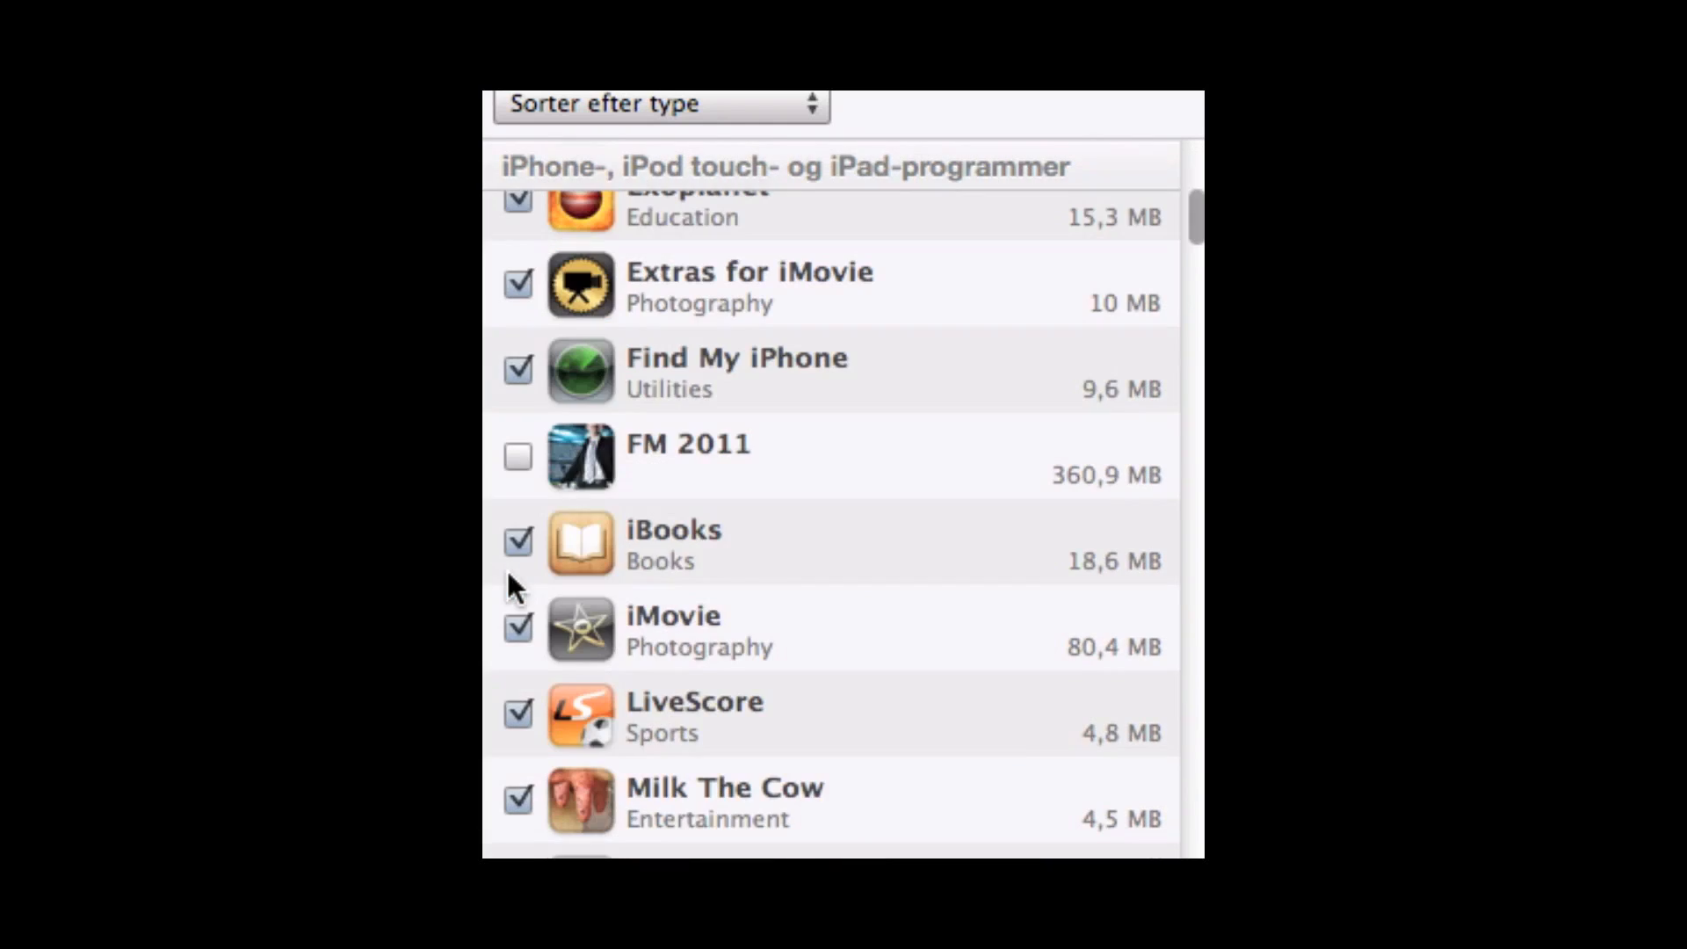
left_click(517, 285)
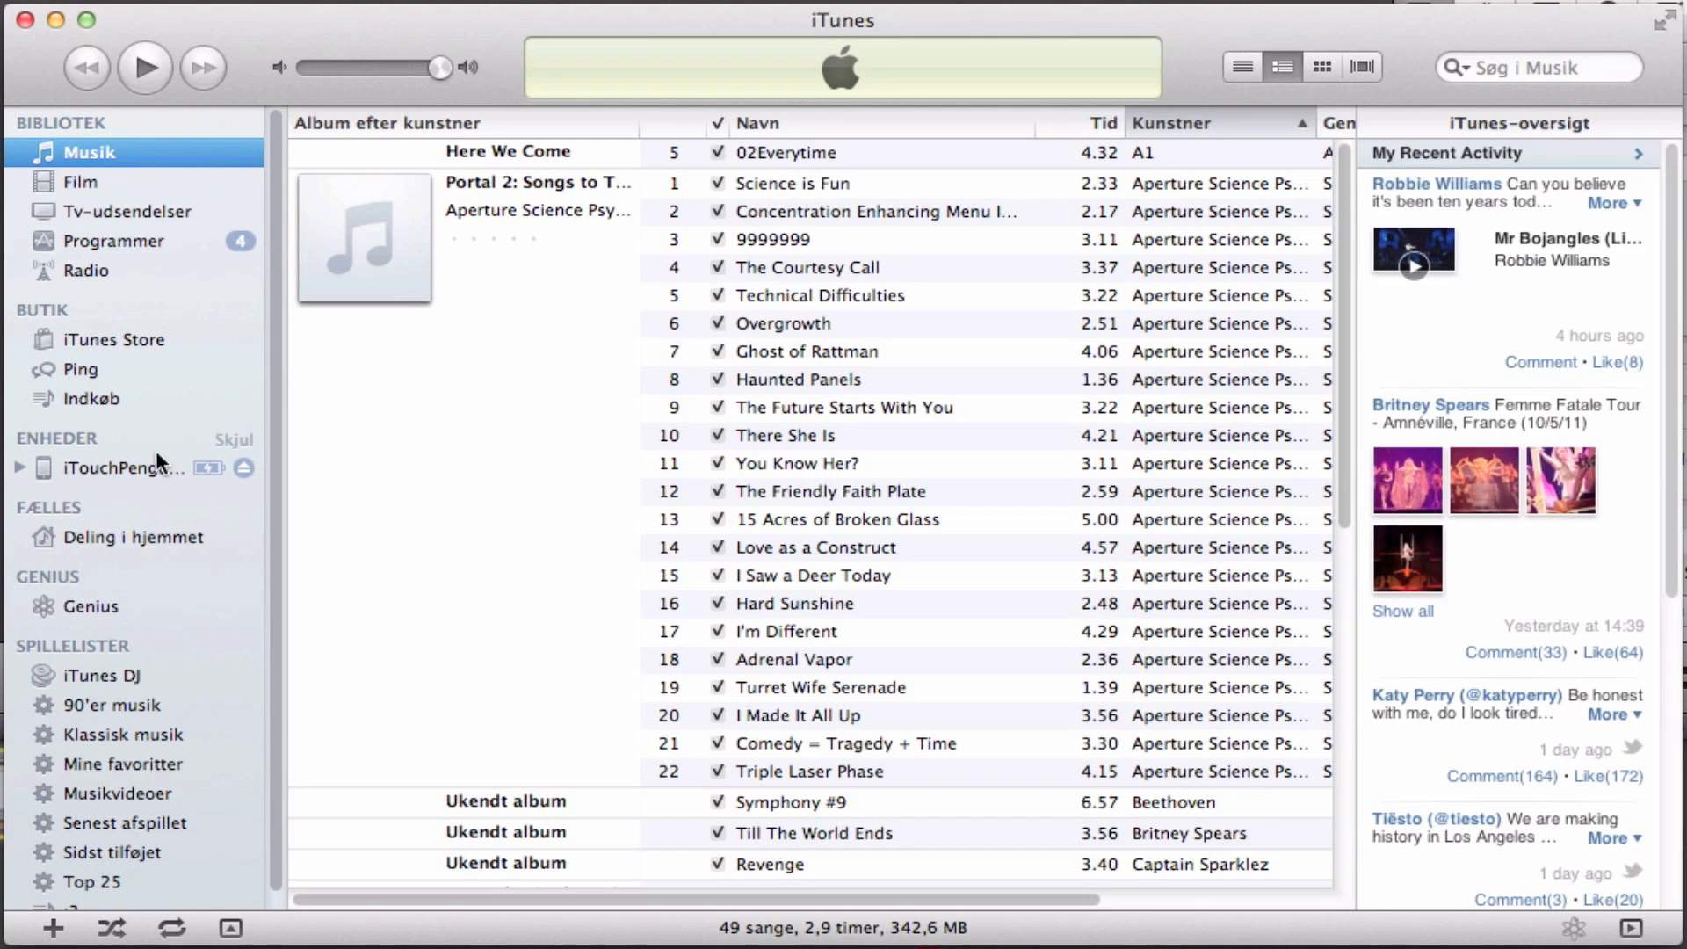
Select iTouchPenguinII under Enheder and show its Resume summary page
left_click(123, 468)
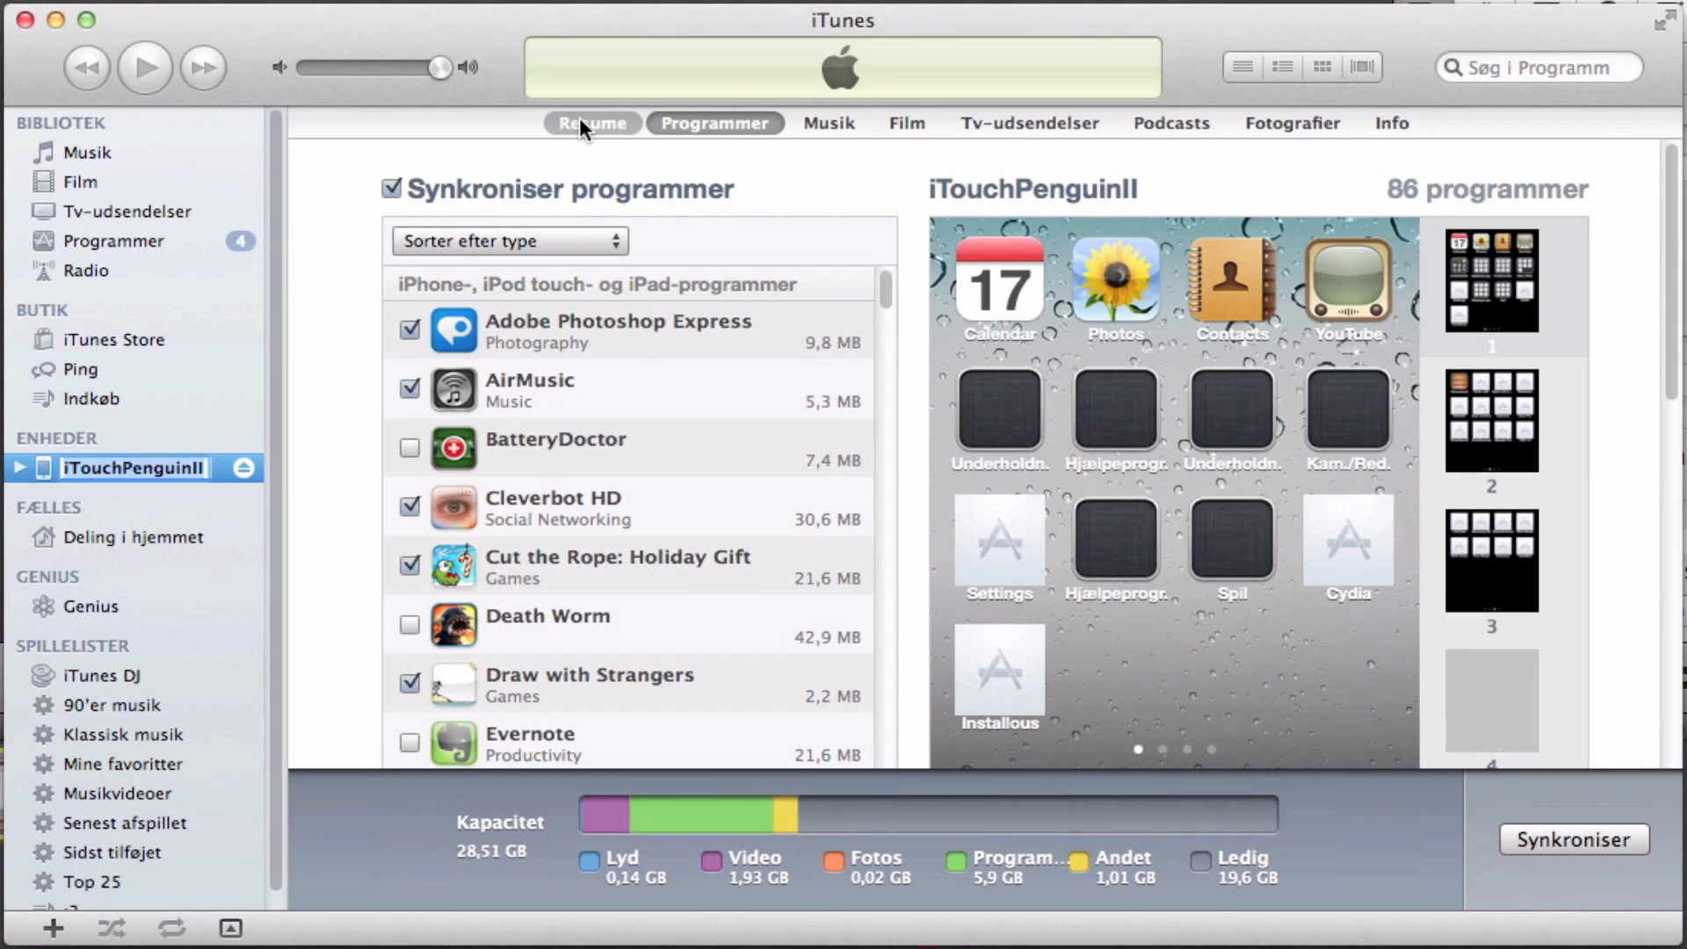
left_click(590, 123)
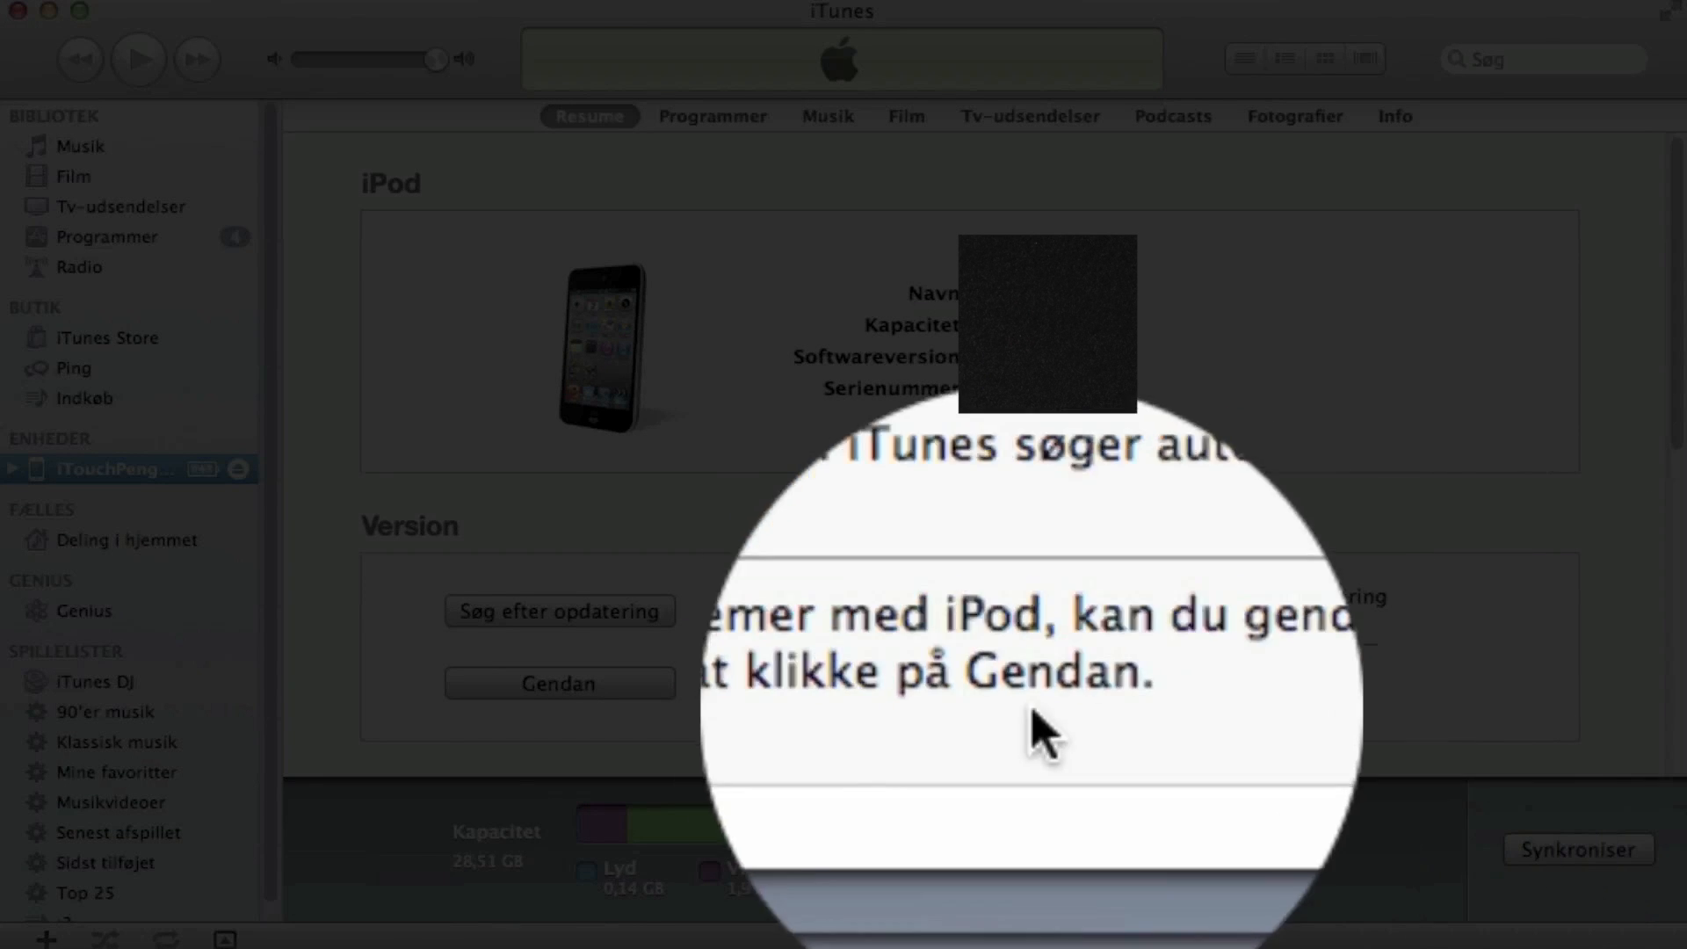
Start a backup of iTouchPenguinII via Sikkerhedskopier in its context menu
right_click(113, 467)
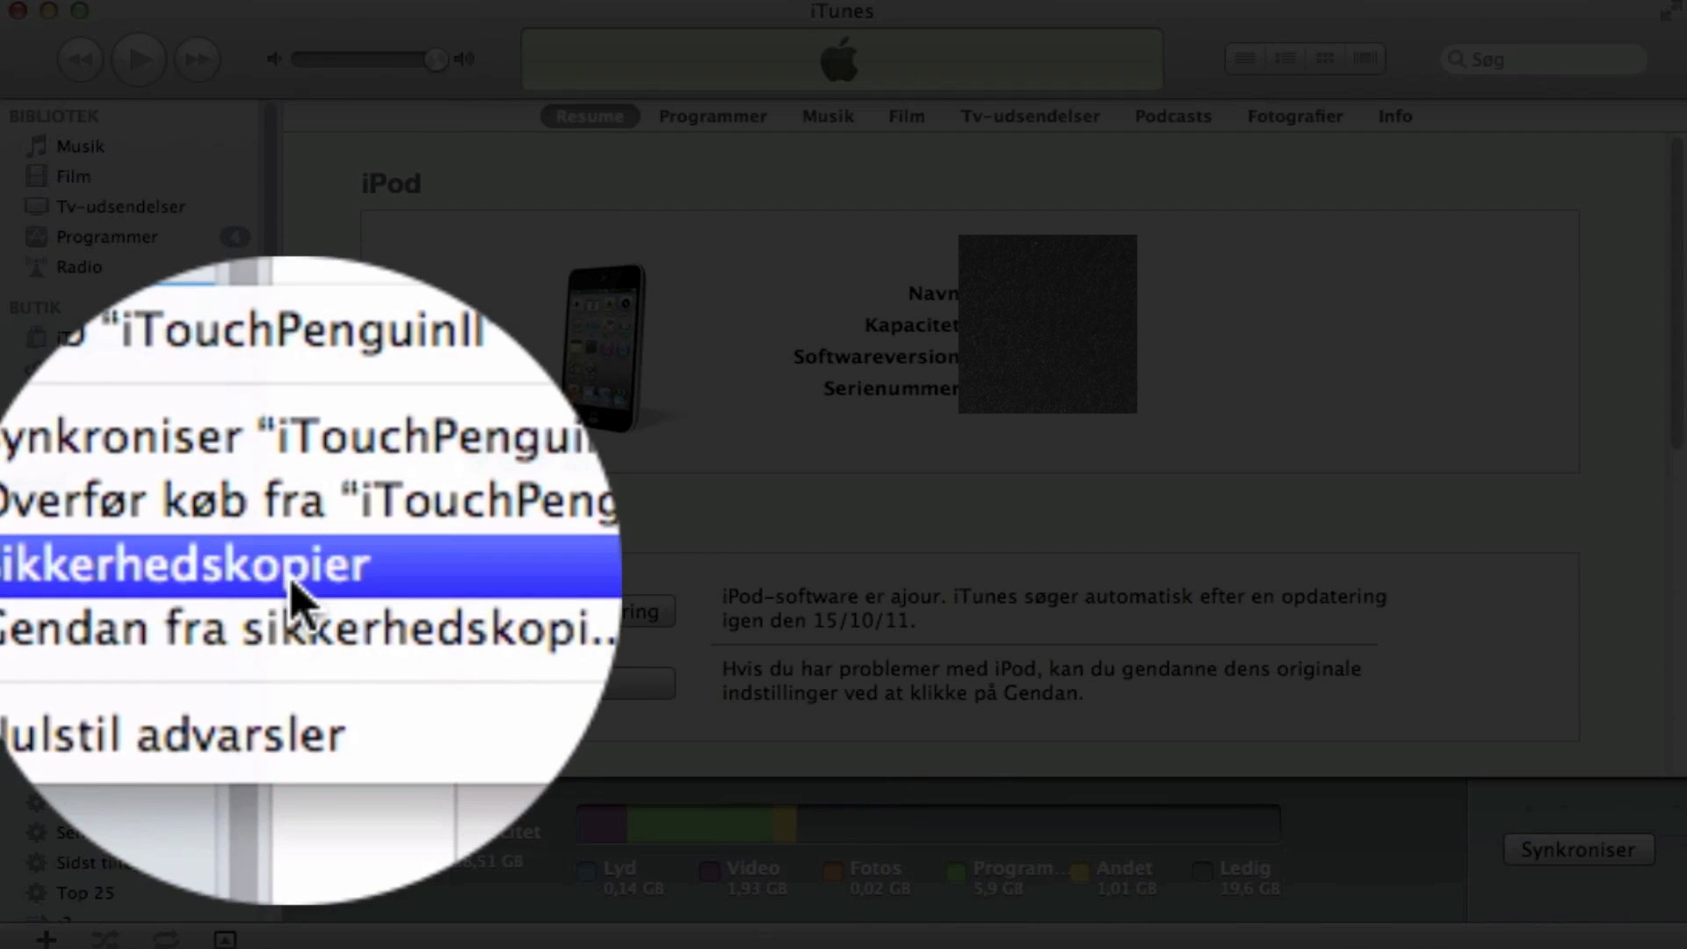
left_click(183, 562)
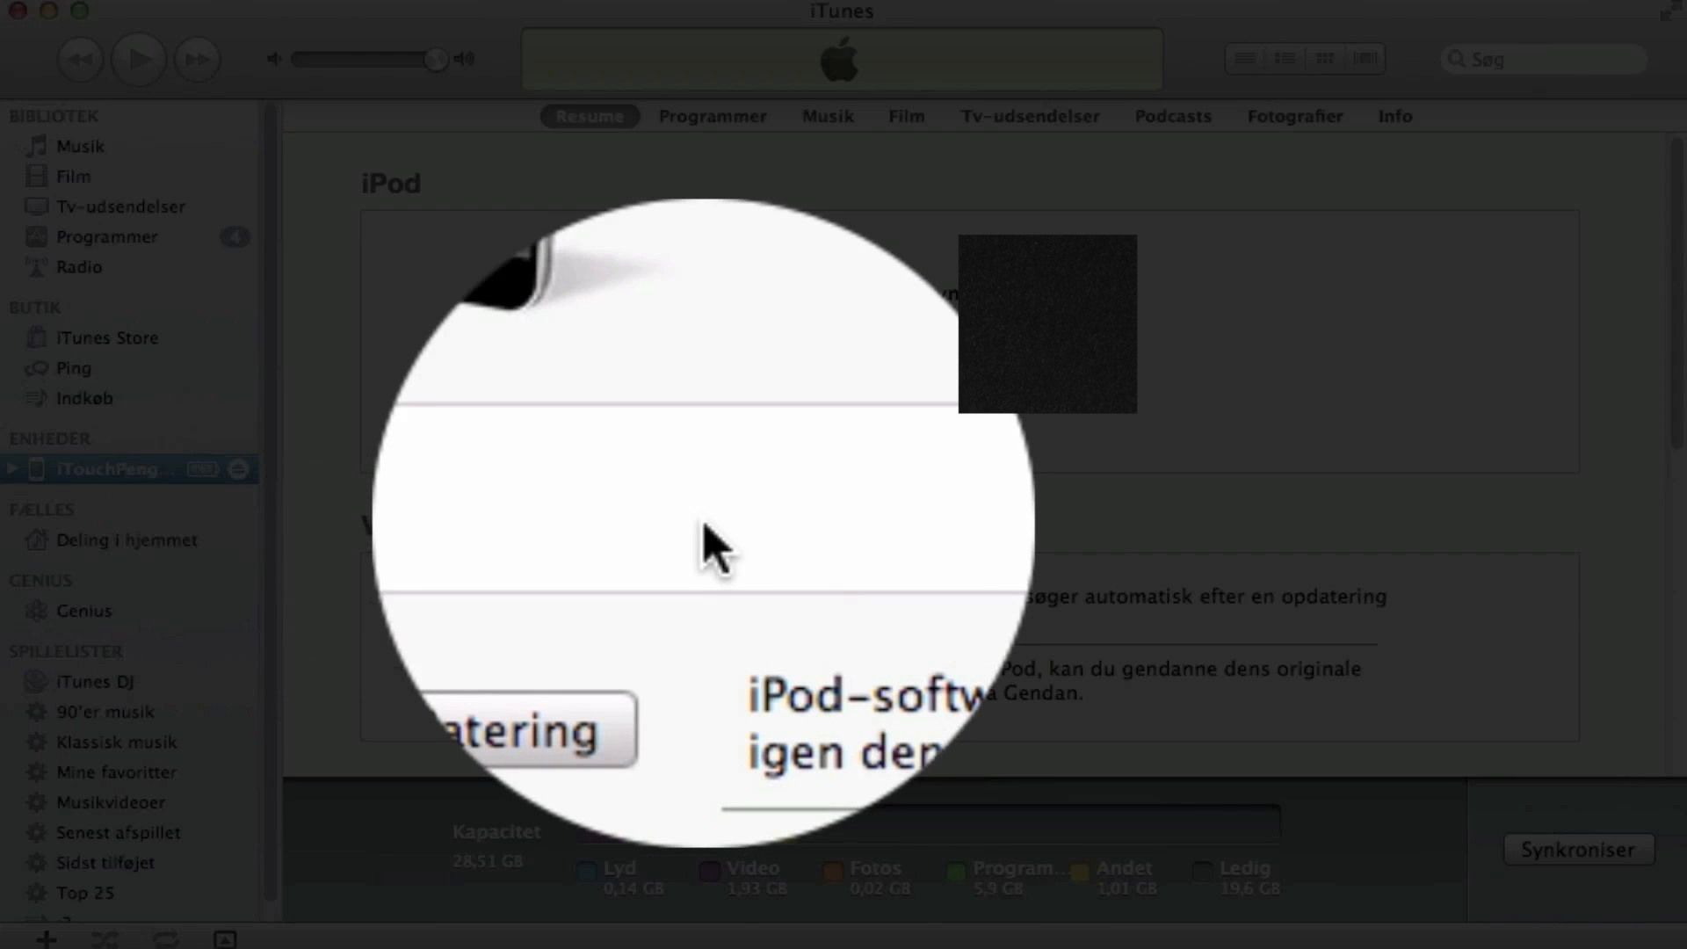